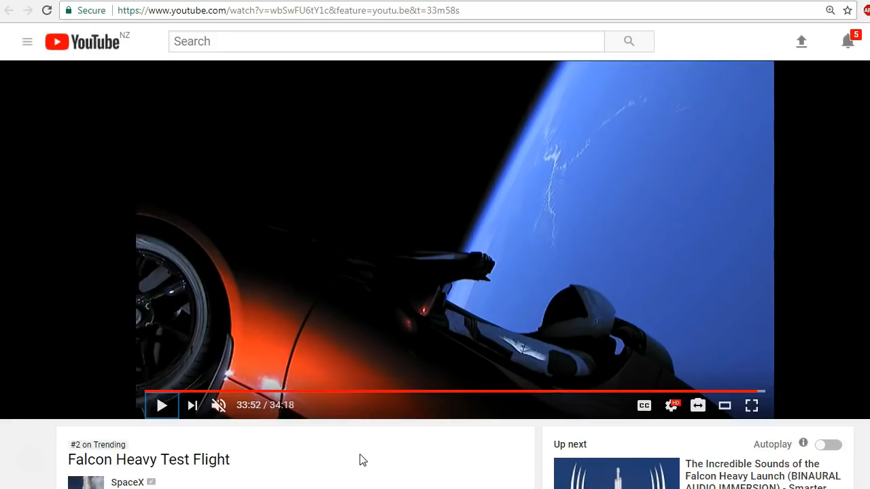
mouse_move(360, 433)
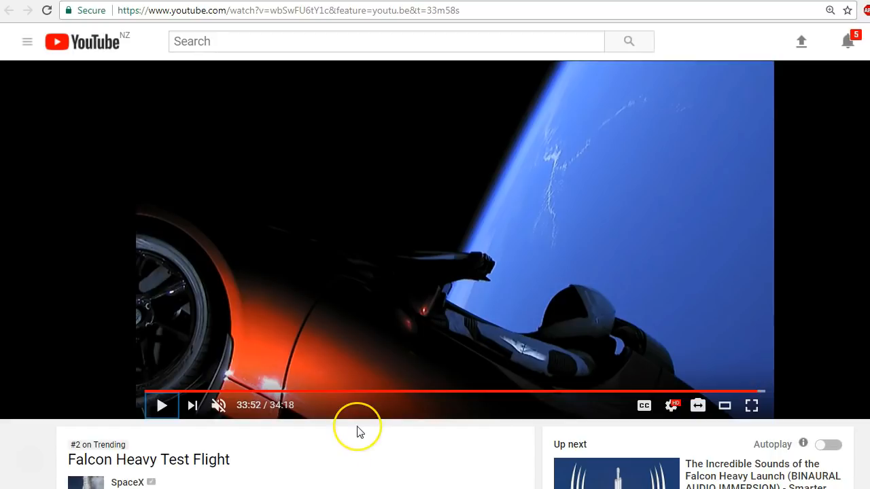
mouse_move(359, 433)
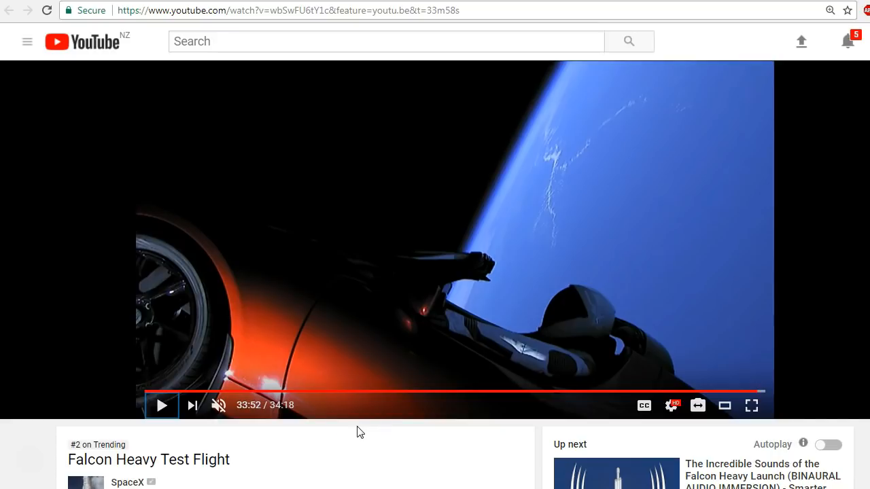
mouse_move(162, 405)
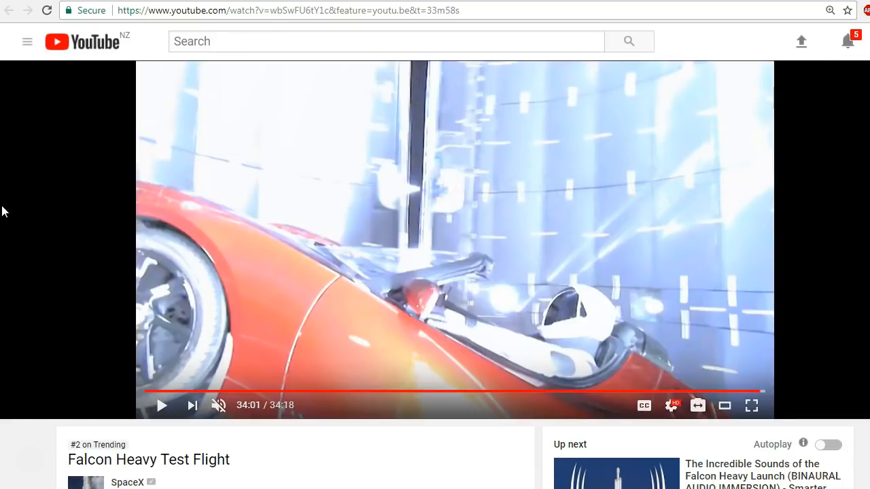
mouse_move(20, 203)
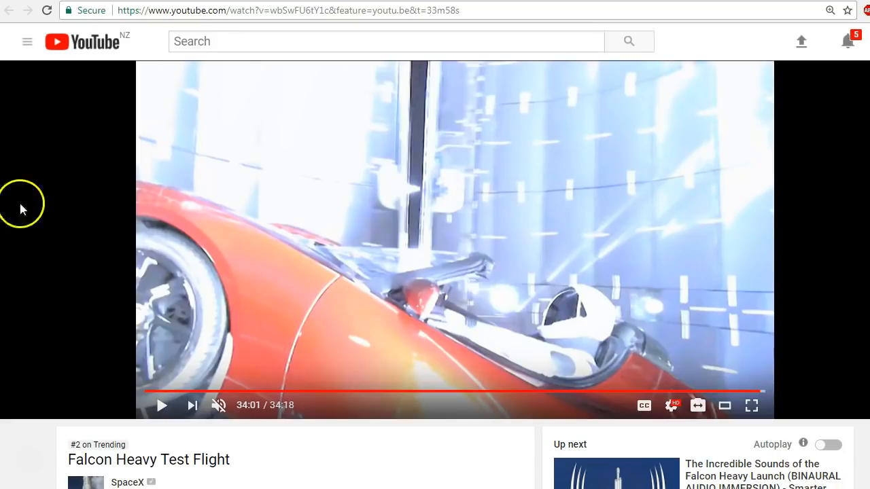
mouse_move(432, 201)
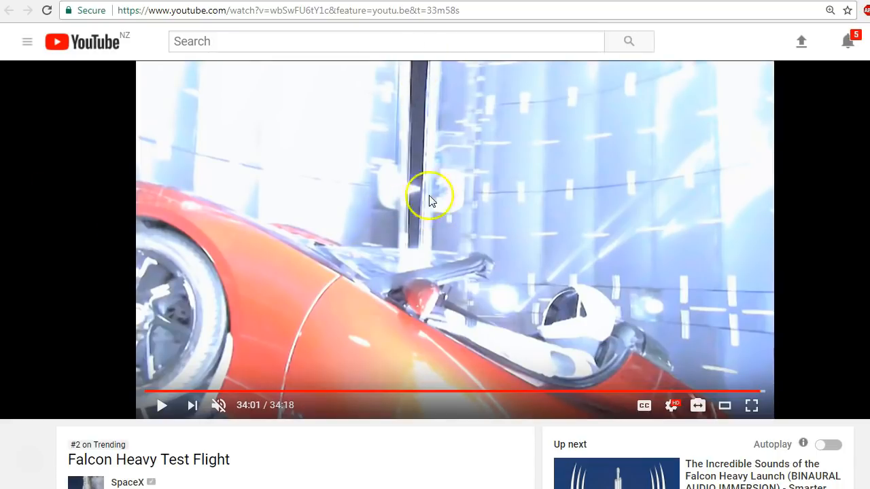
mouse_move(408, 179)
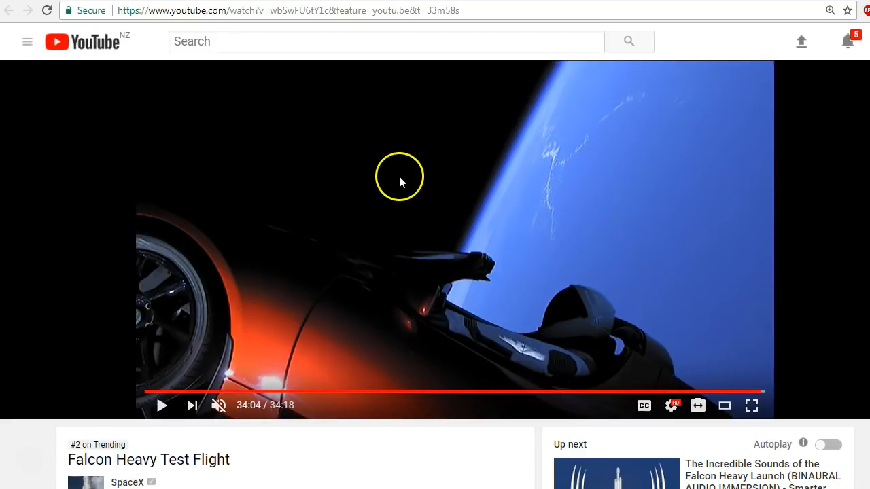
mouse_move(758, 393)
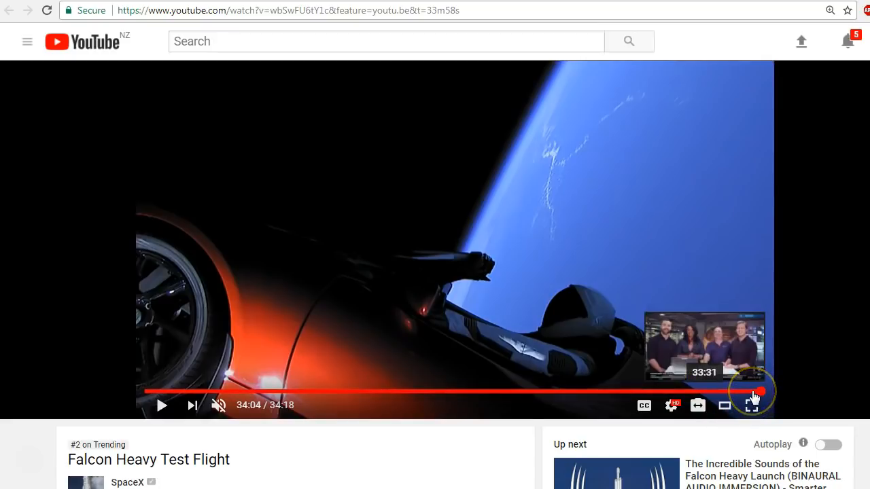
mouse_move(753, 405)
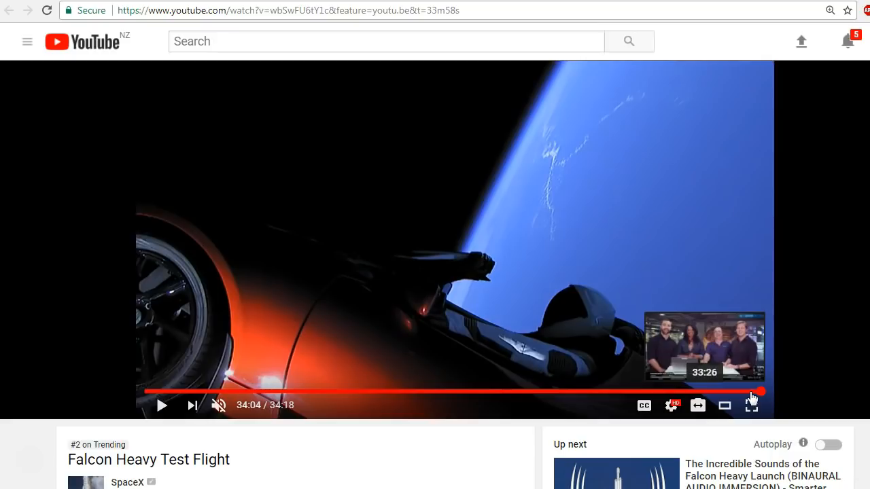
Jump the video back to about 33:26 and resume playback on the hosts at the desk
click(750, 391)
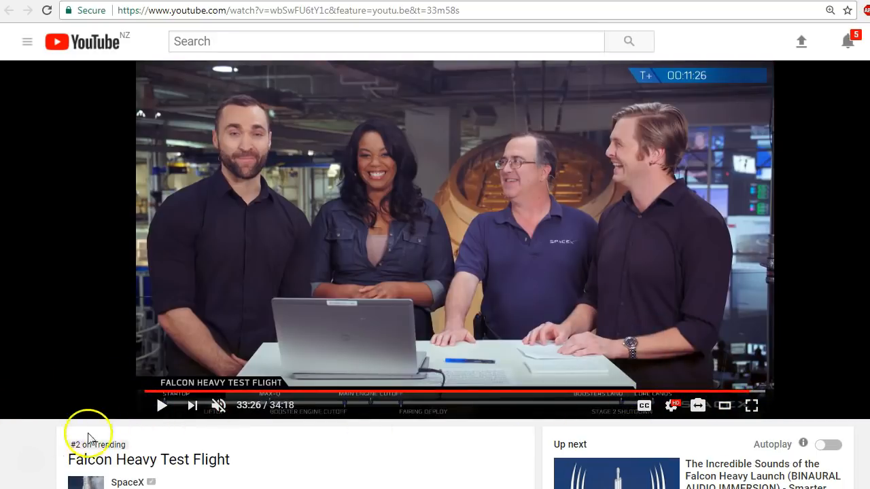
mouse_move(231, 442)
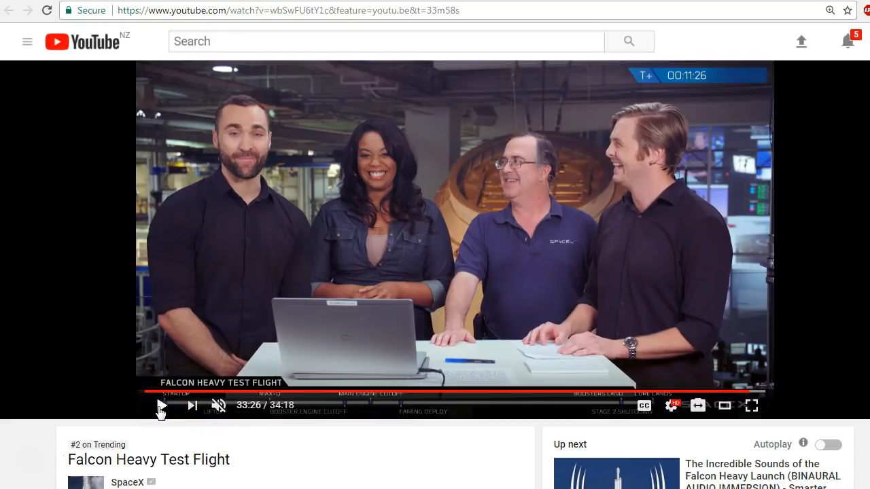
click(161, 405)
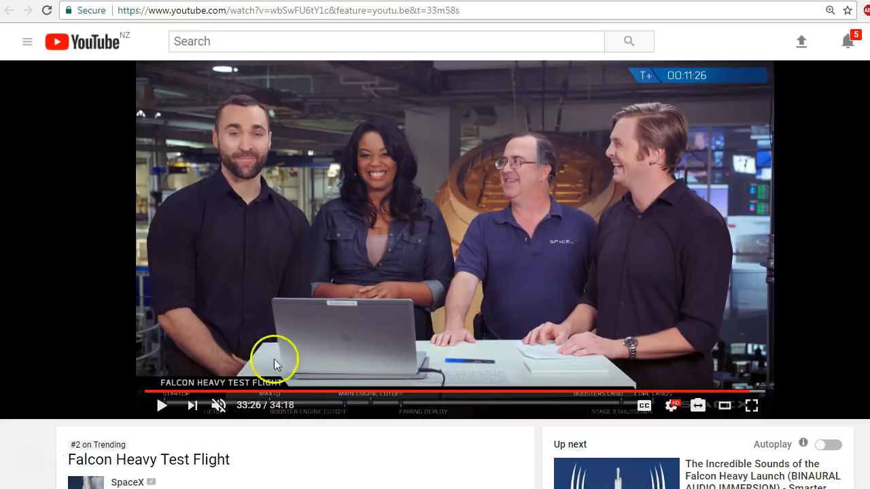
mouse_move(291, 393)
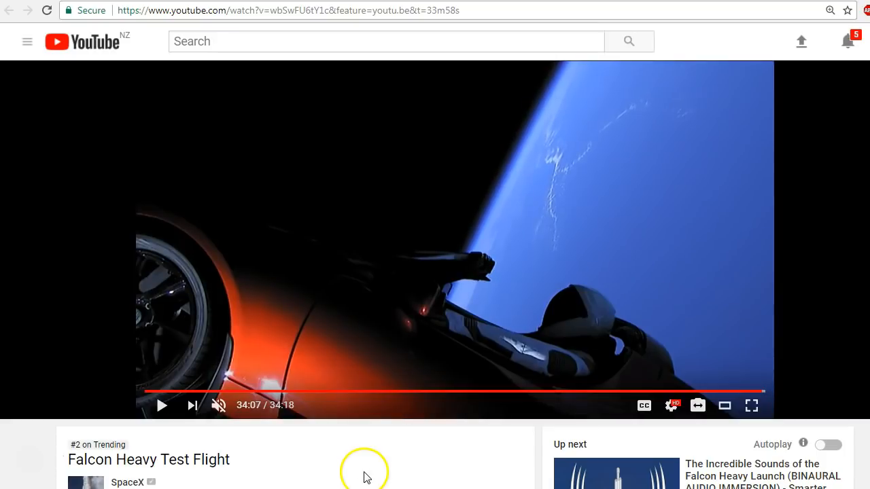
mouse_move(497, 393)
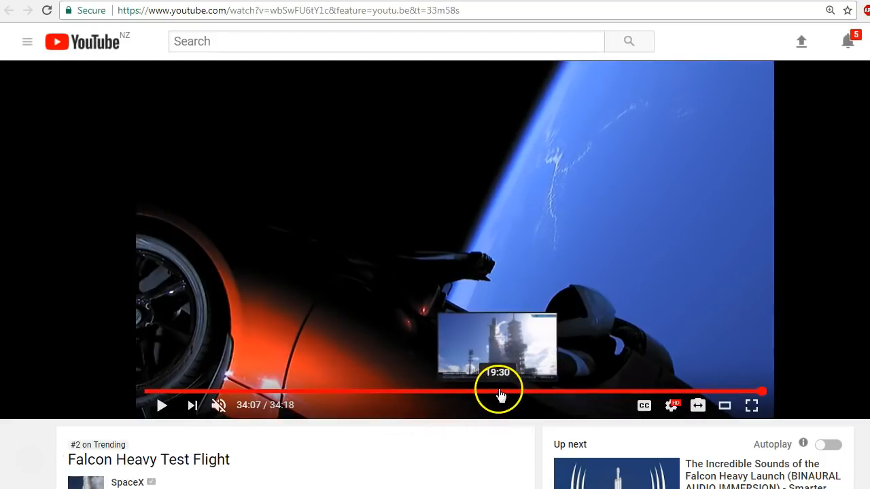
mouse_move(552, 394)
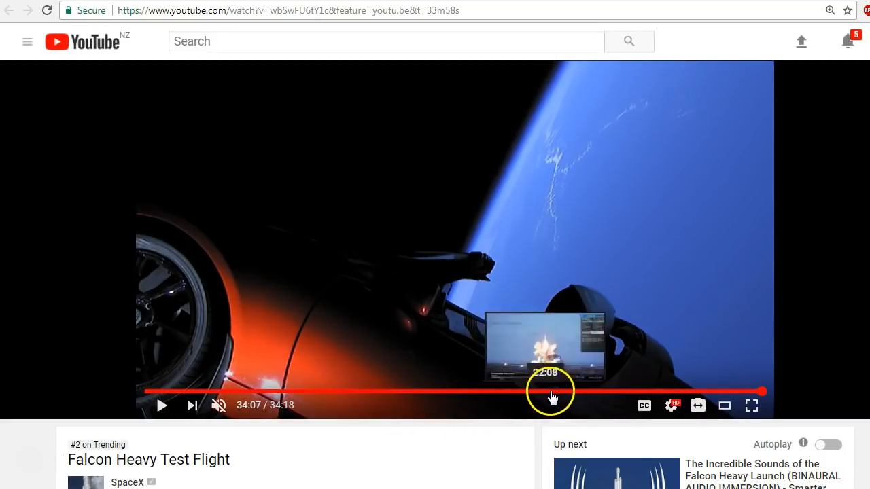
mouse_move(568, 396)
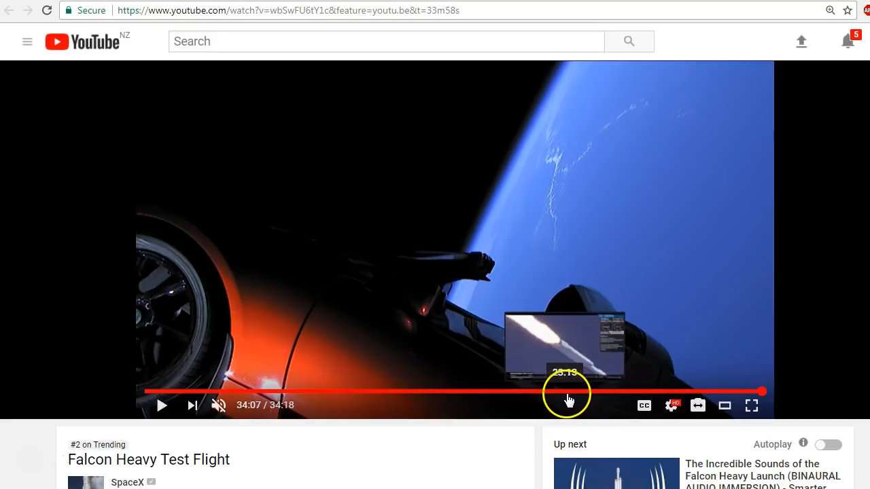
mouse_move(577, 397)
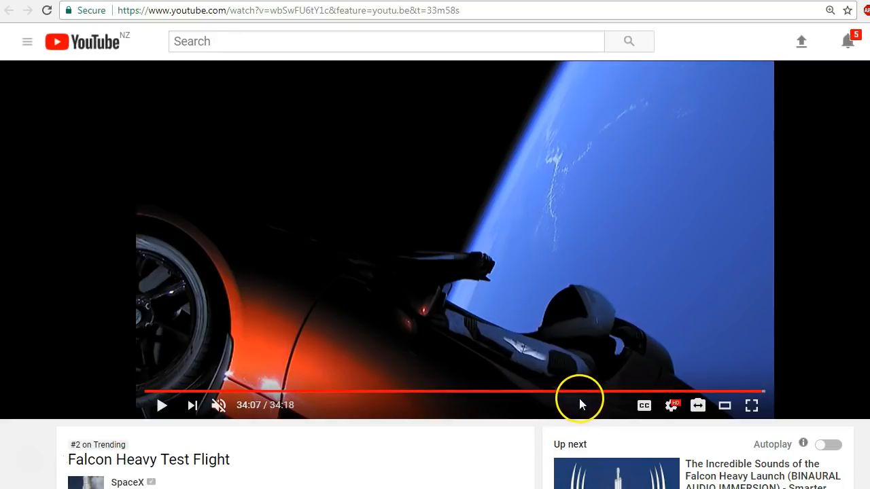
mouse_move(595, 393)
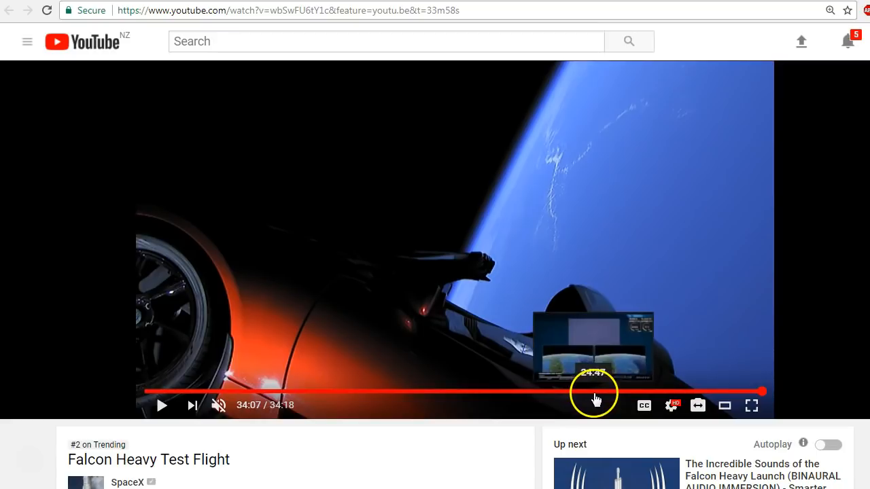
mouse_move(598, 391)
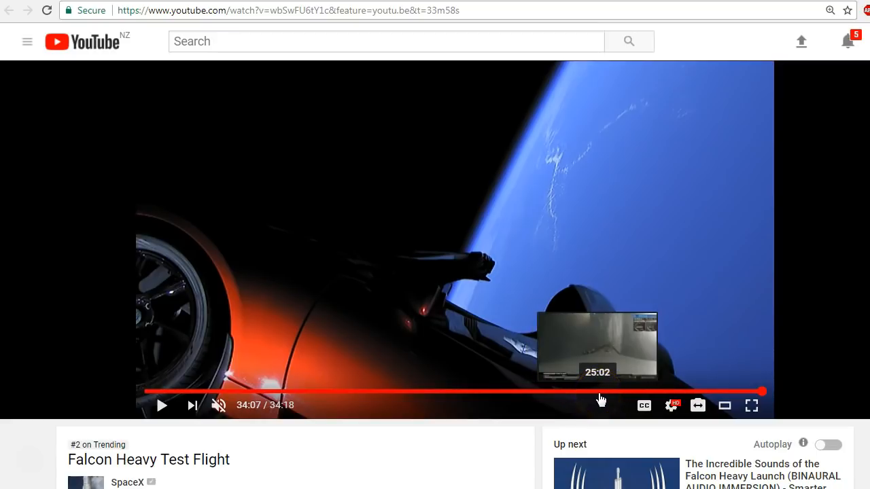
Jump playback back to about 25:02, the split onboard views before fairing deploy, and play
click(598, 392)
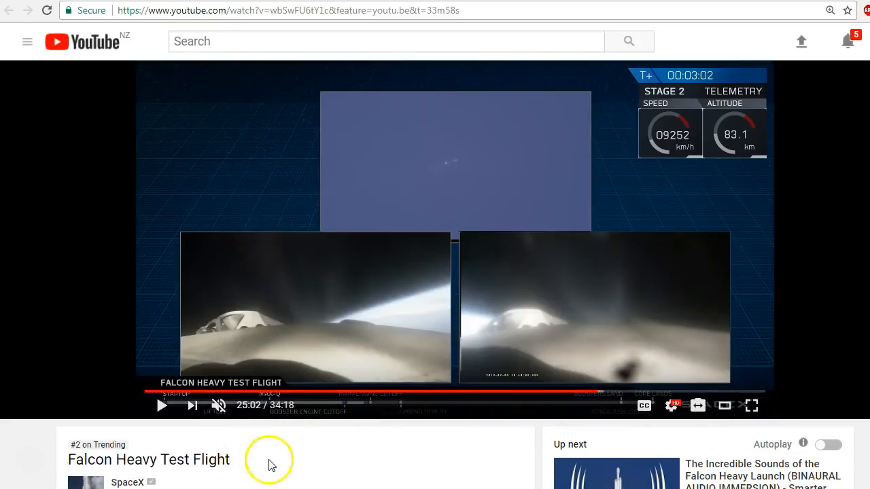
click(161, 405)
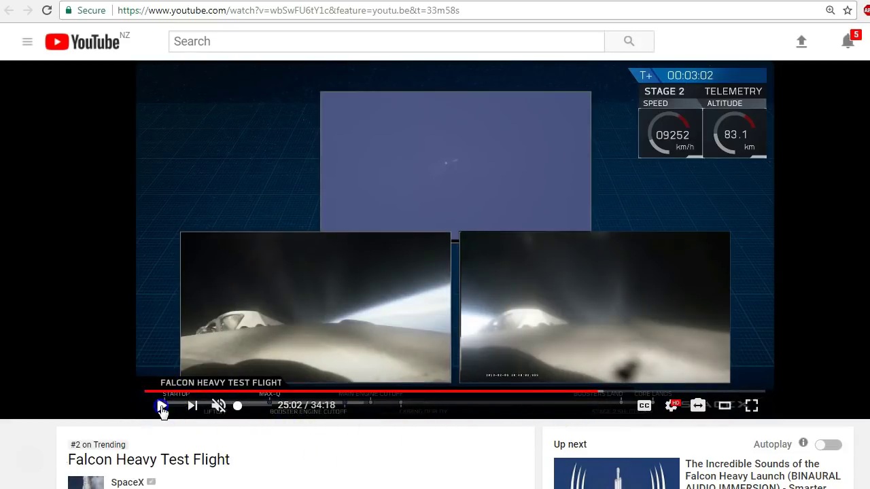
click(163, 405)
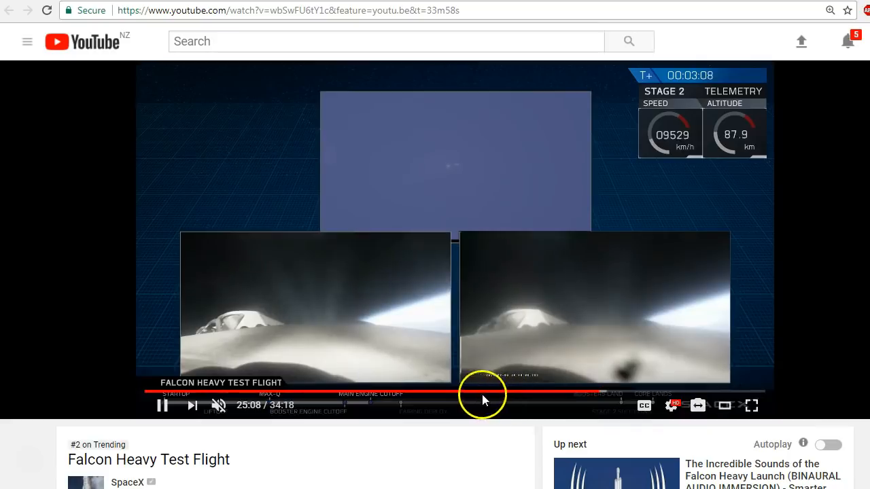
mouse_move(274, 456)
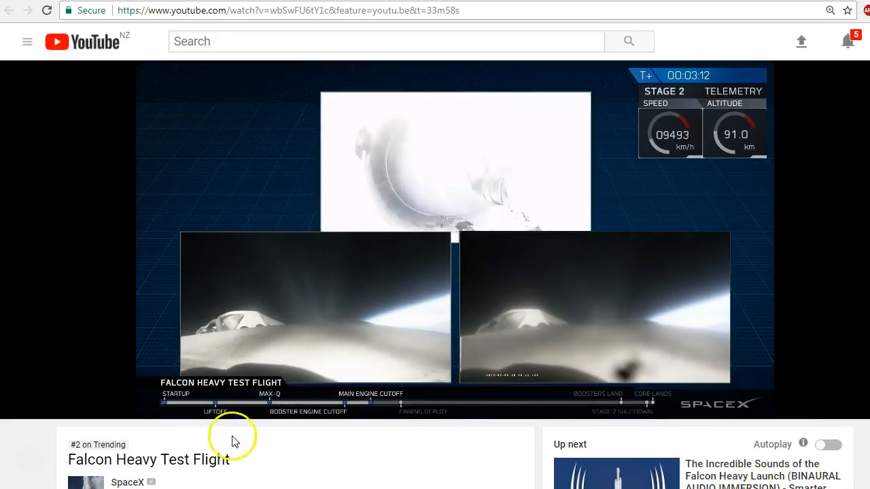
mouse_move(370, 432)
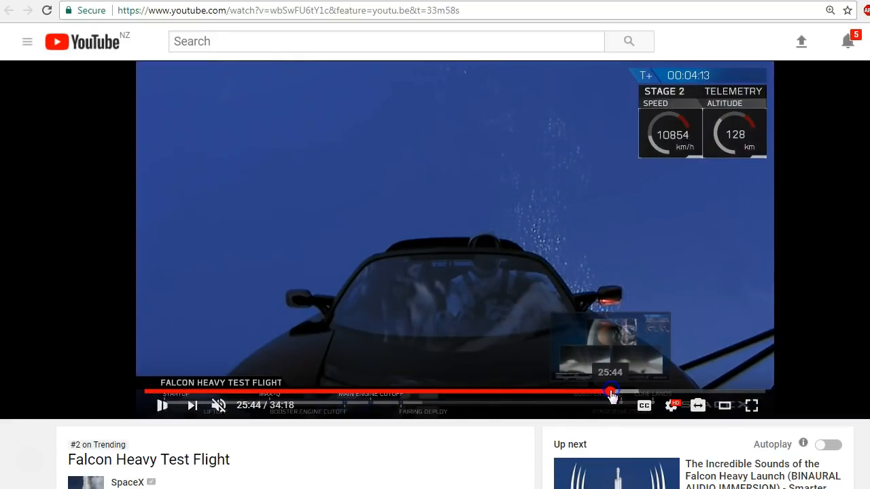
Scrub slightly earlier on the progress bar to replay the fairing-deploy moment
click(610, 391)
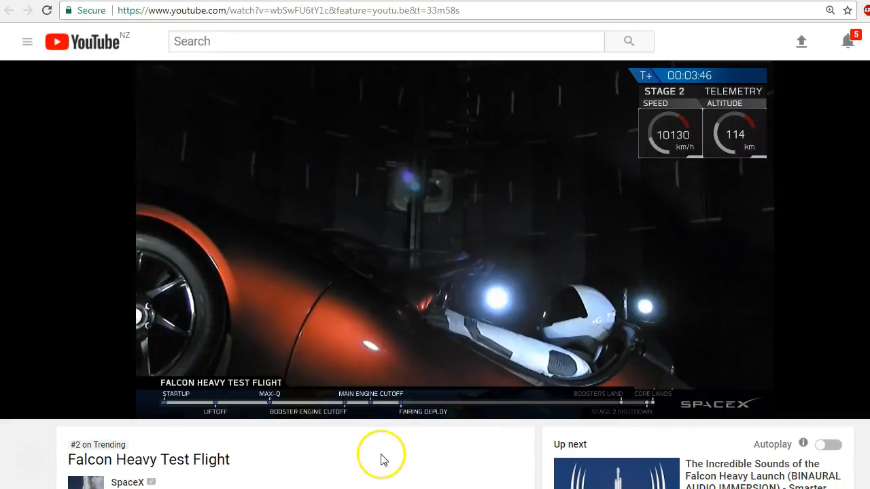
mouse_move(279, 442)
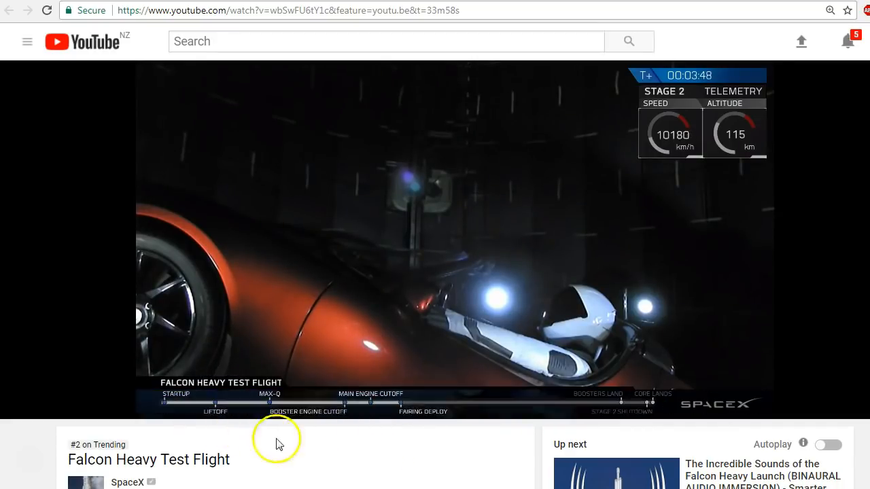
mouse_move(428, 461)
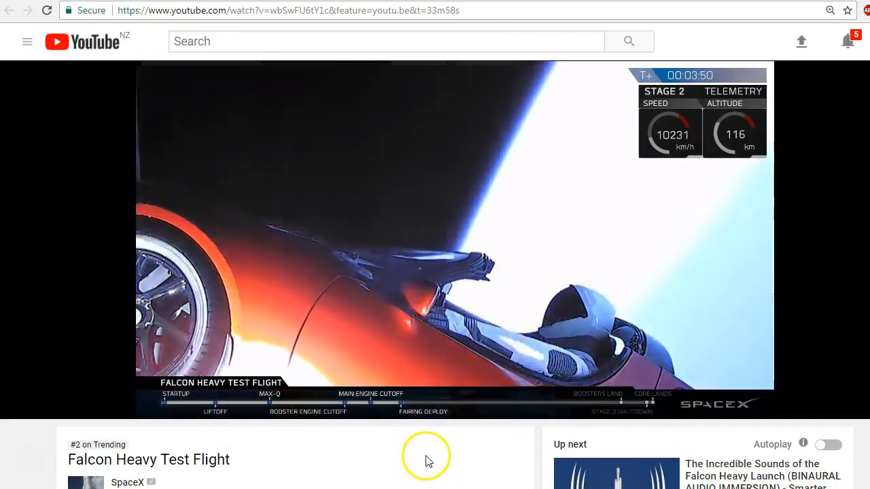